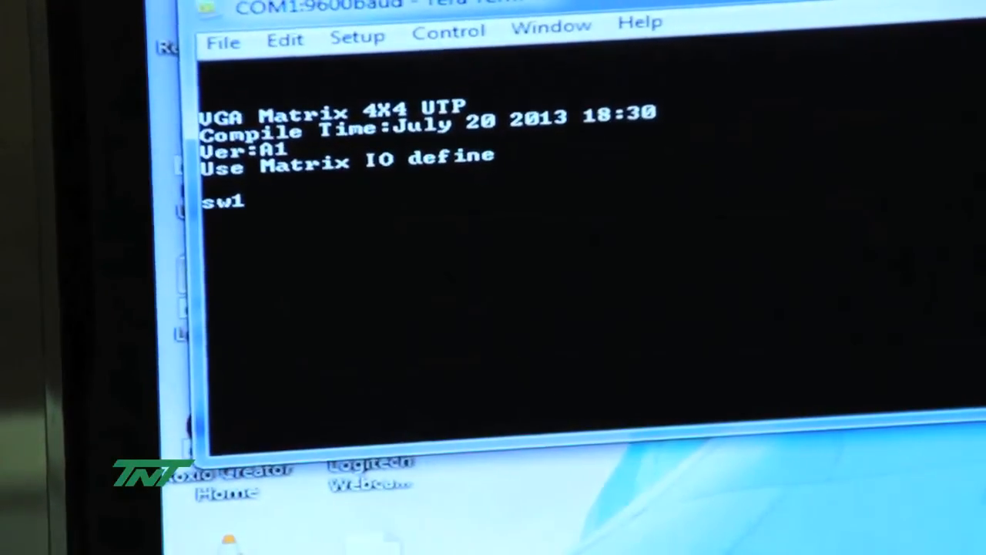
pyautogui.write('d')
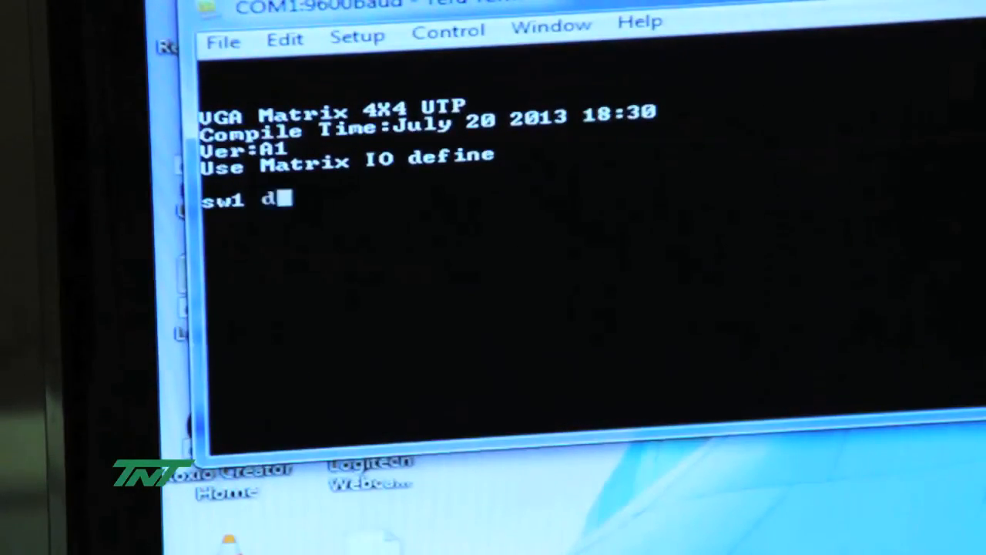